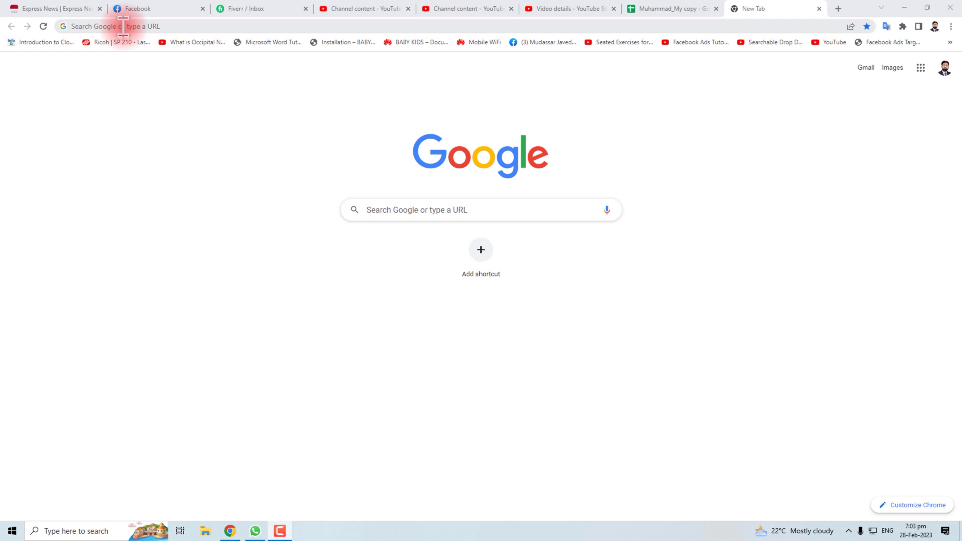
Step: Load the Google Analytics home page from Chrome's address bar
click(123, 25)
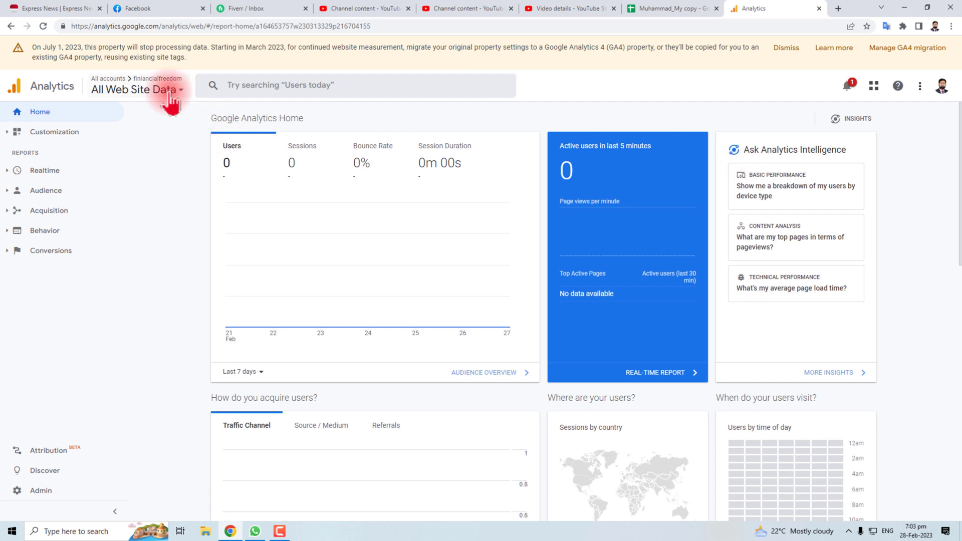
Step: Open the financialfreedom > financialfreedom (UA) > All Web Site Data view
click(136, 89)
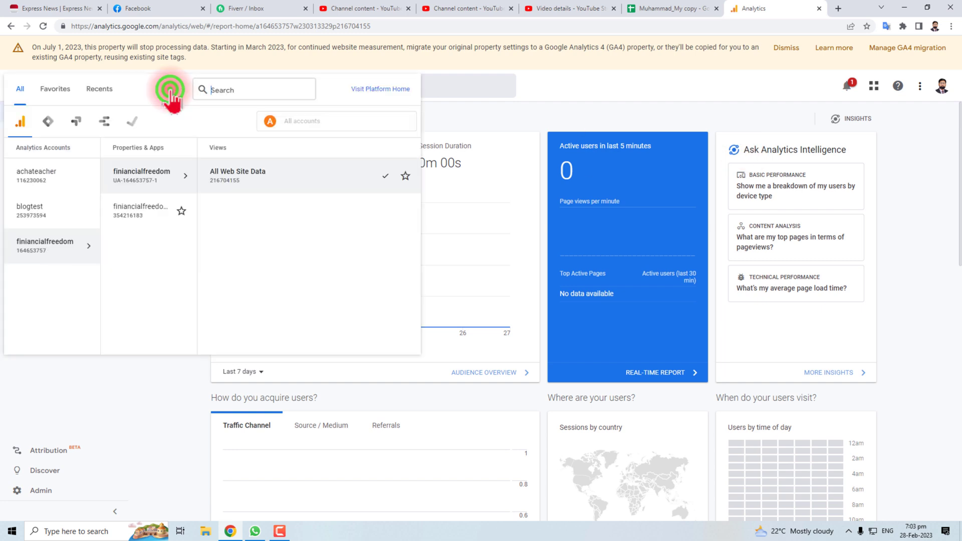
click(44, 245)
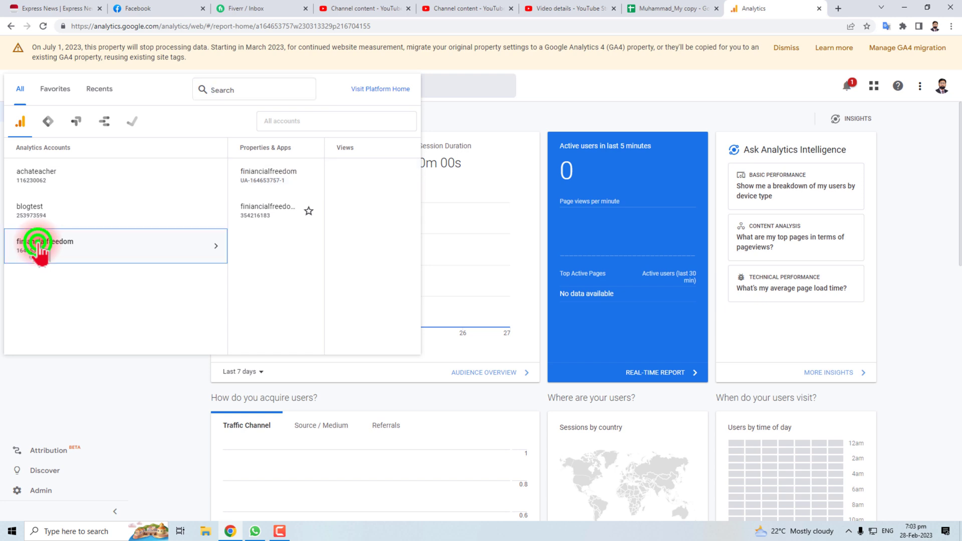
click(46, 241)
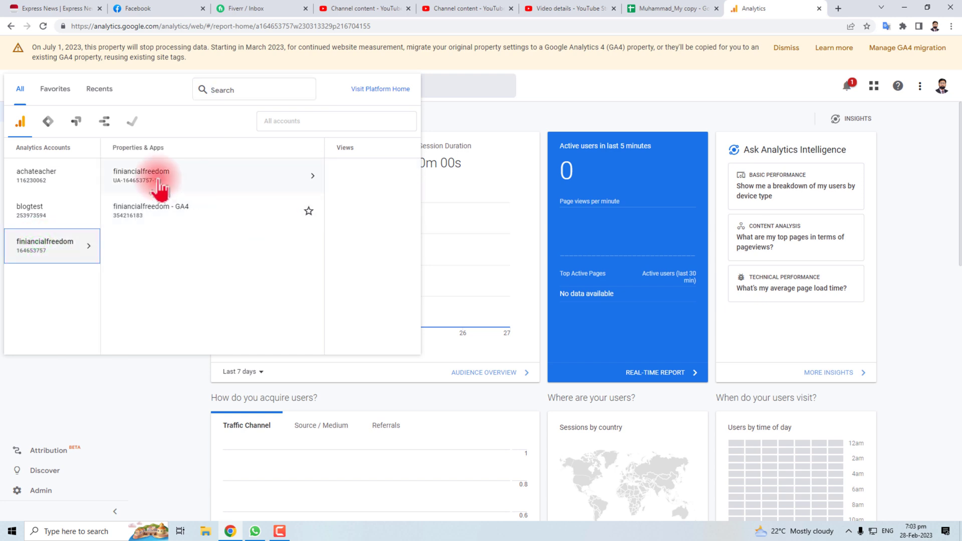
click(141, 175)
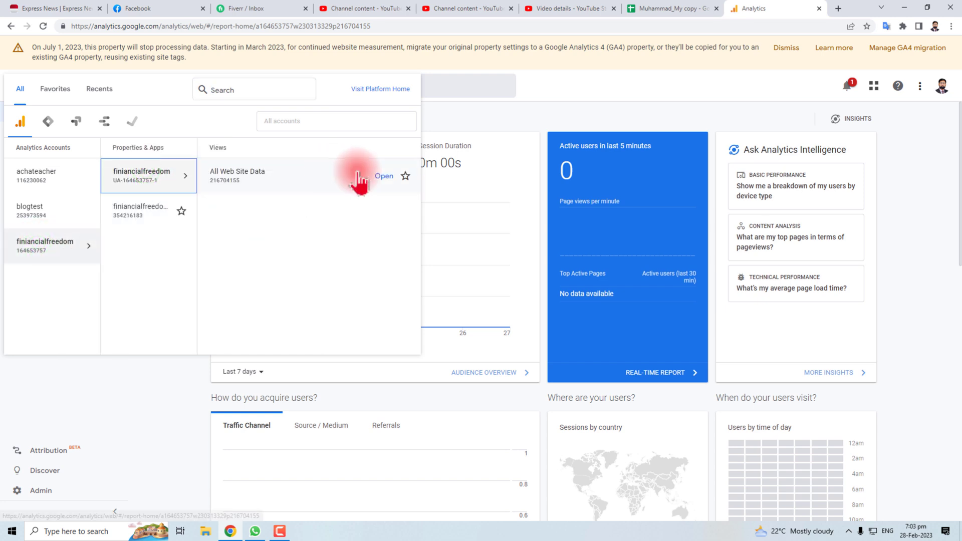
click(383, 175)
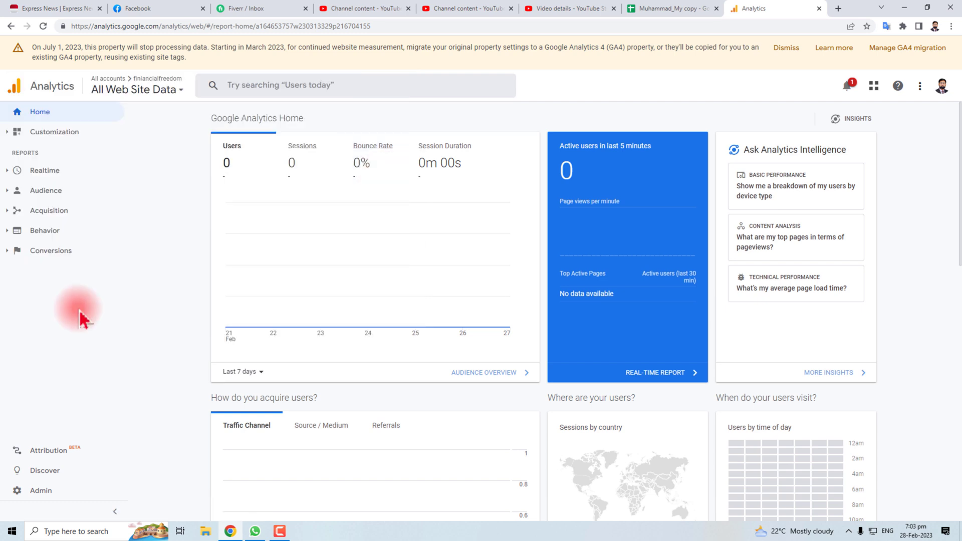
Step: Go to the Admin settings for that view
click(787, 47)
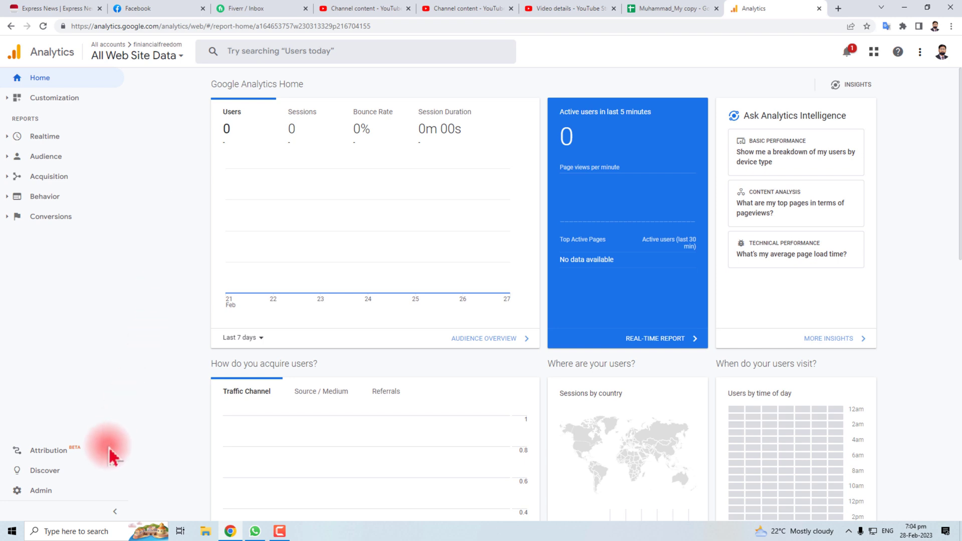
click(41, 490)
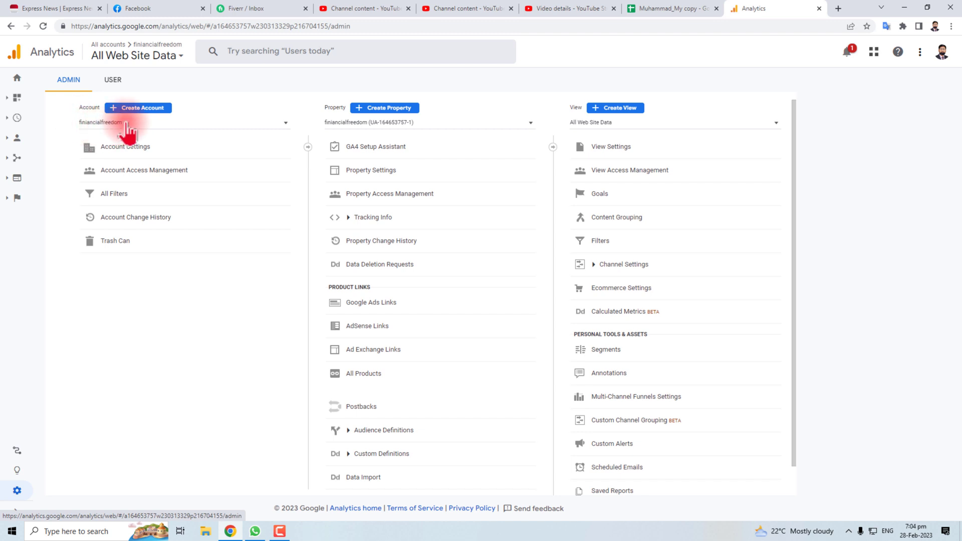
mouse_move(384, 129)
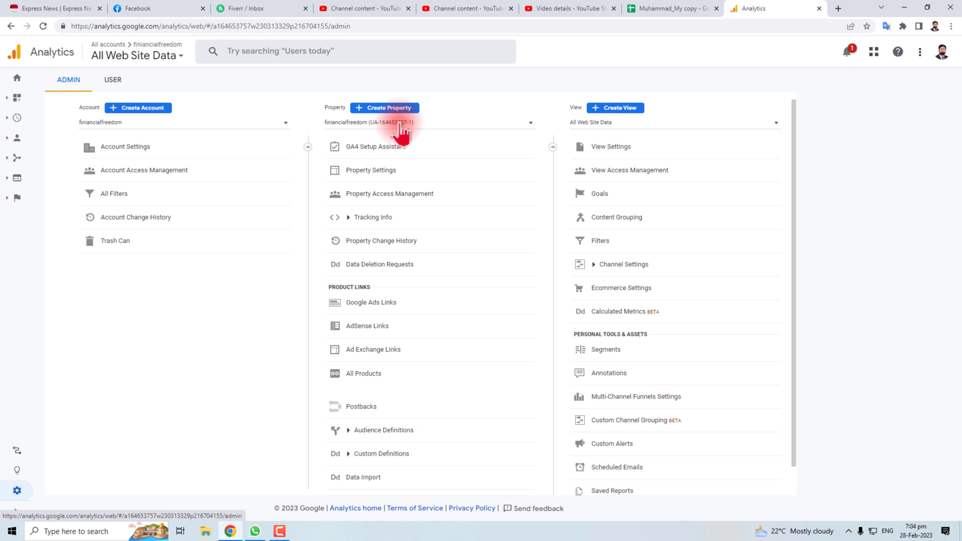
mouse_move(398, 221)
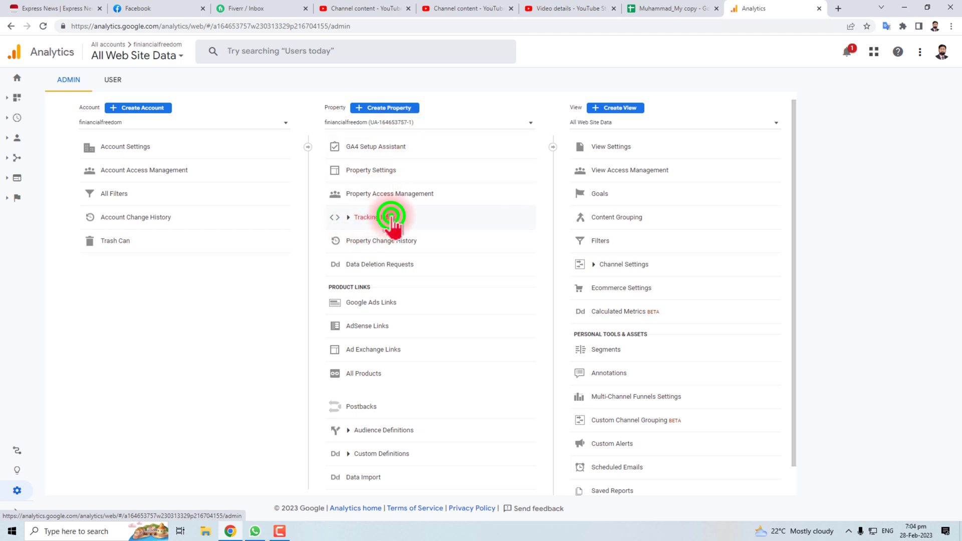
click(371, 217)
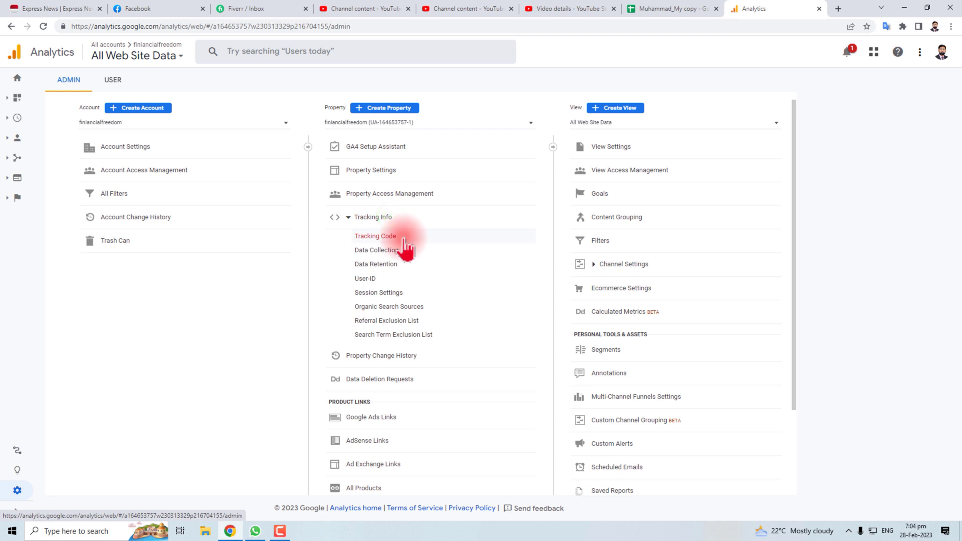
click(374, 236)
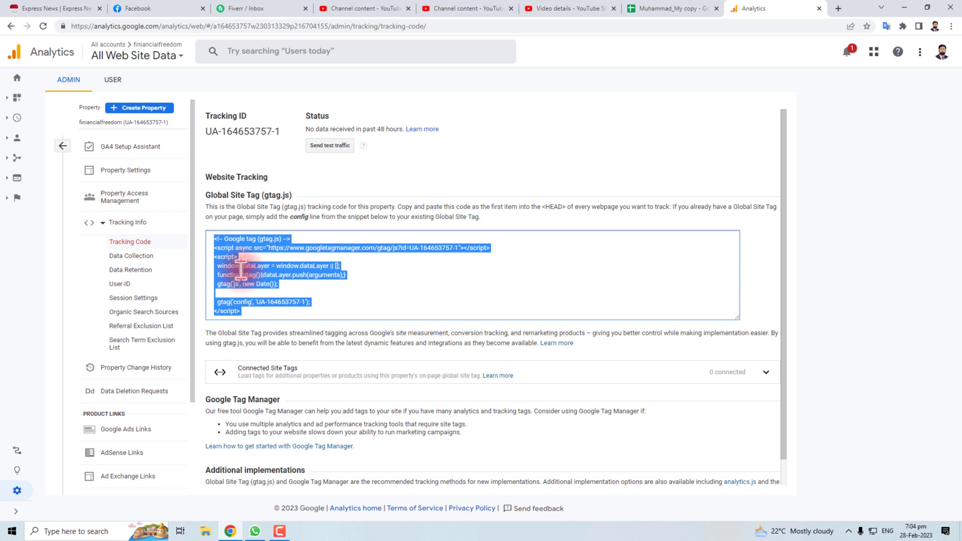
Step: Copy the Global Site Tag (gtag.js) snippet via the right-click menu
right_click(265, 273)
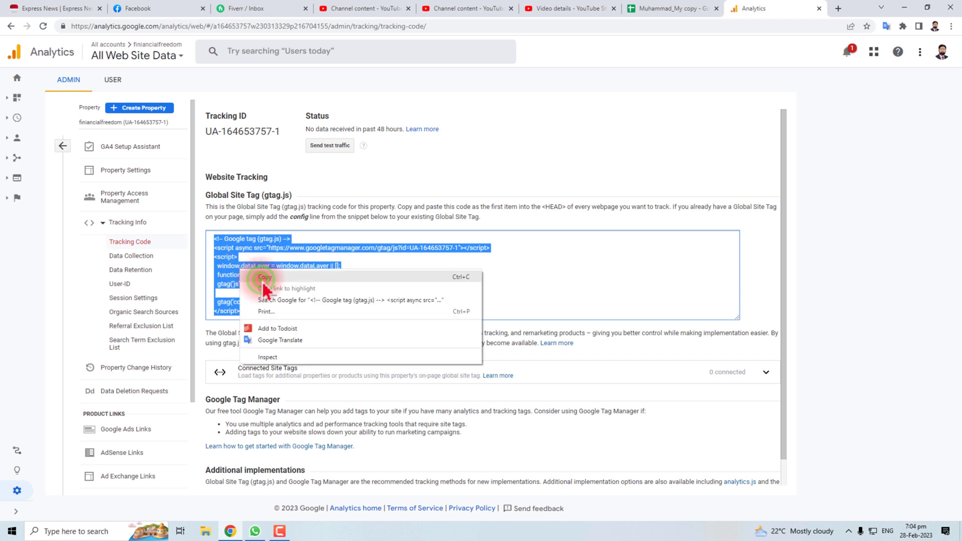
click(265, 276)
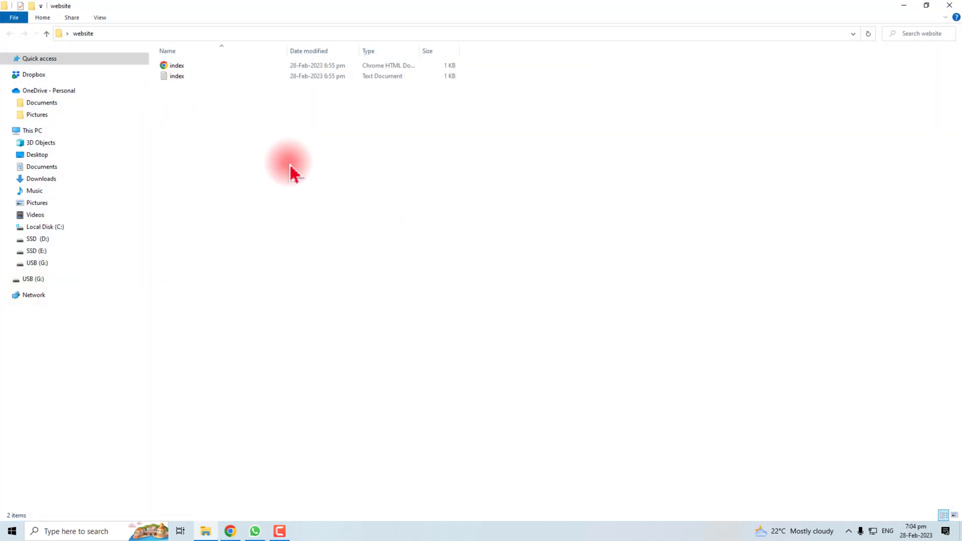
Step: Select the index text document in the website folder
click(177, 75)
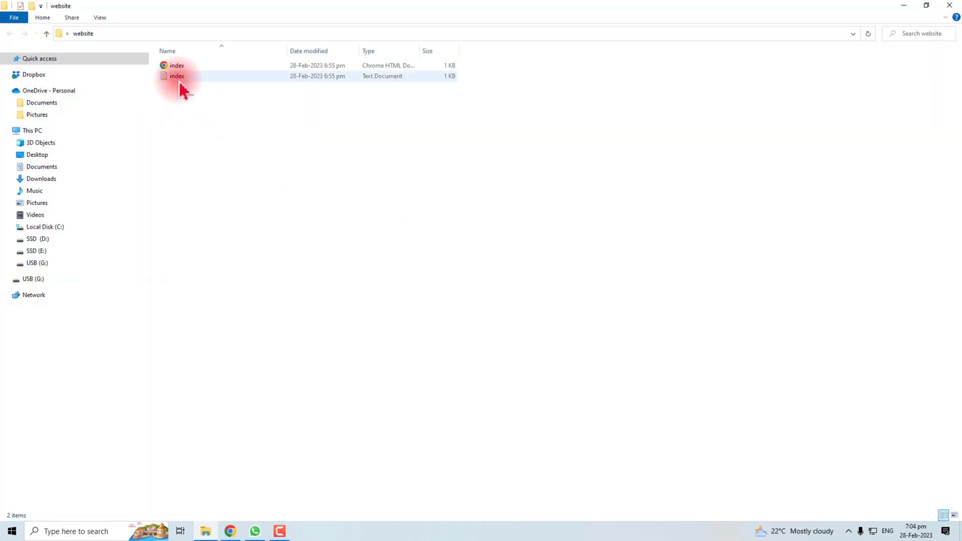
mouse_move(177, 75)
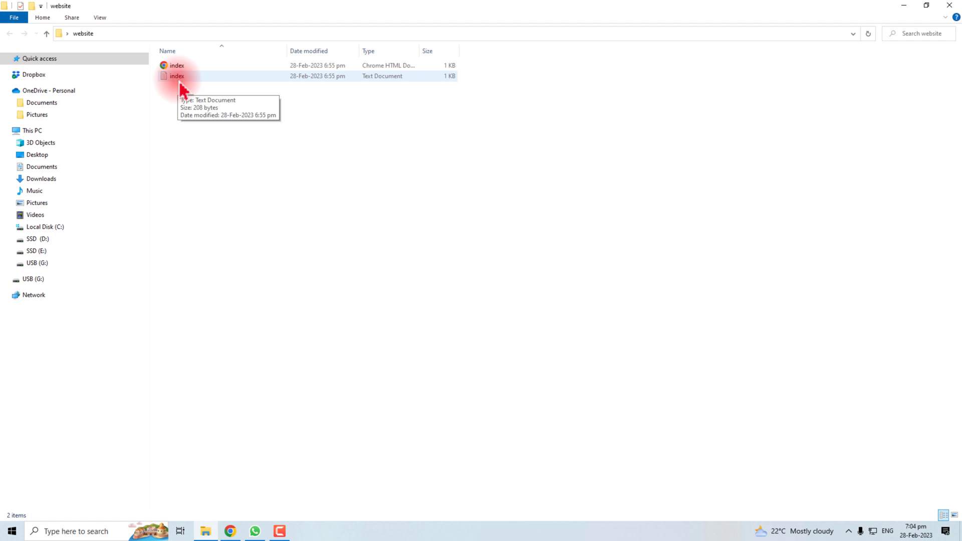
mouse_move(183, 85)
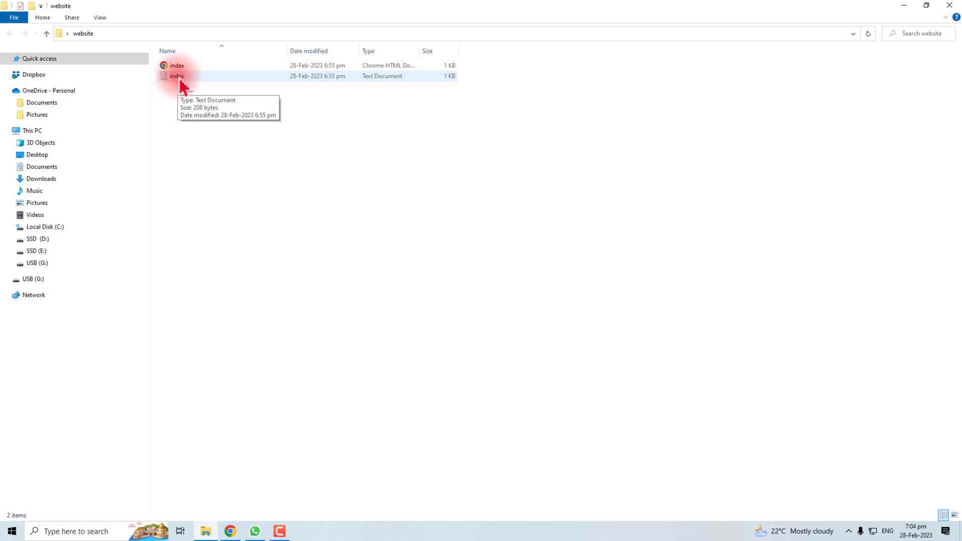
Step: Paste the Google tag snippet before </head> in index.txt, save, and close Notepad
double_click(177, 75)
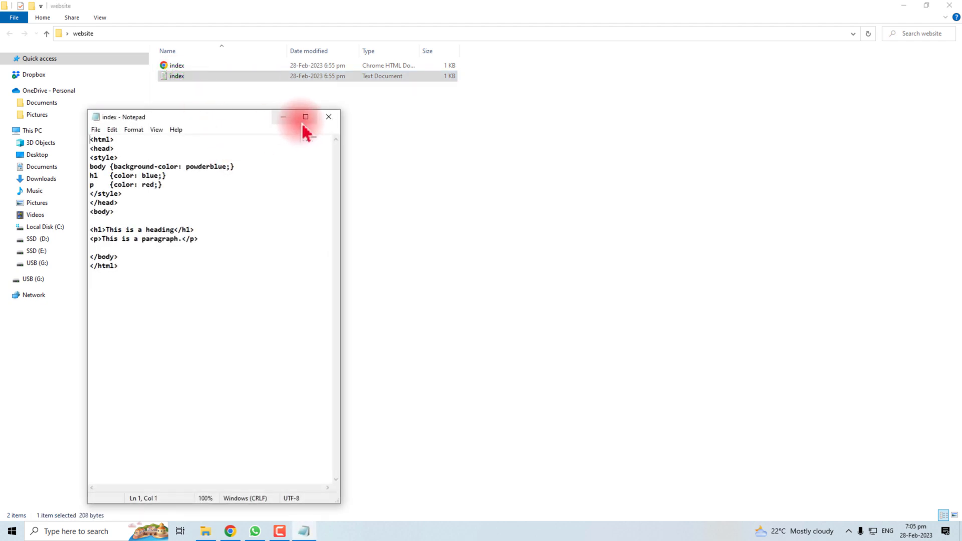
click(306, 116)
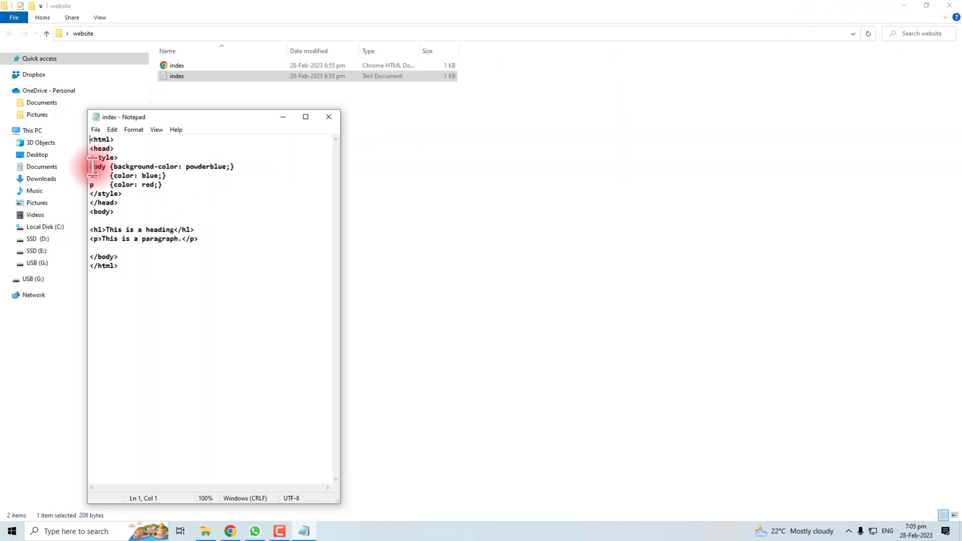
drag(89, 148, 117, 157)
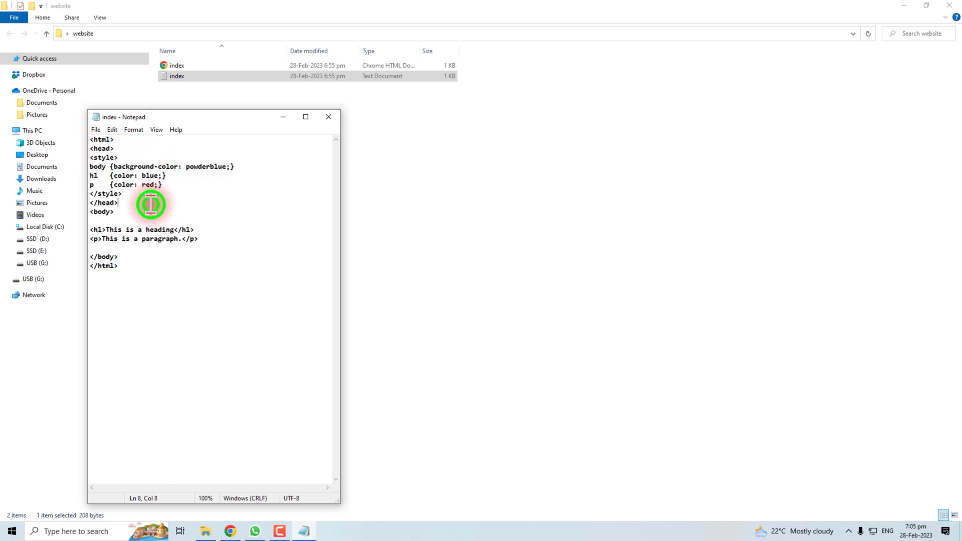
double_click(101, 148)
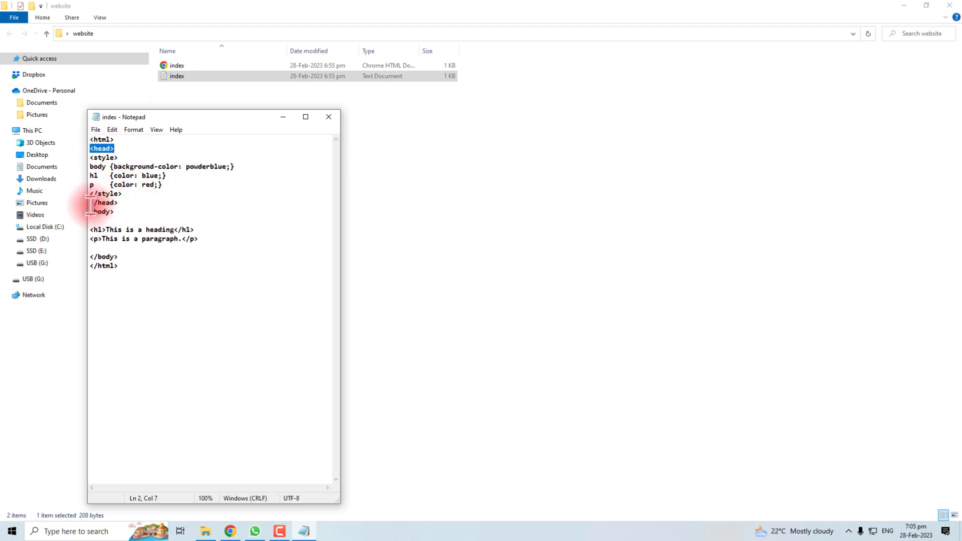
double_click(104, 203)
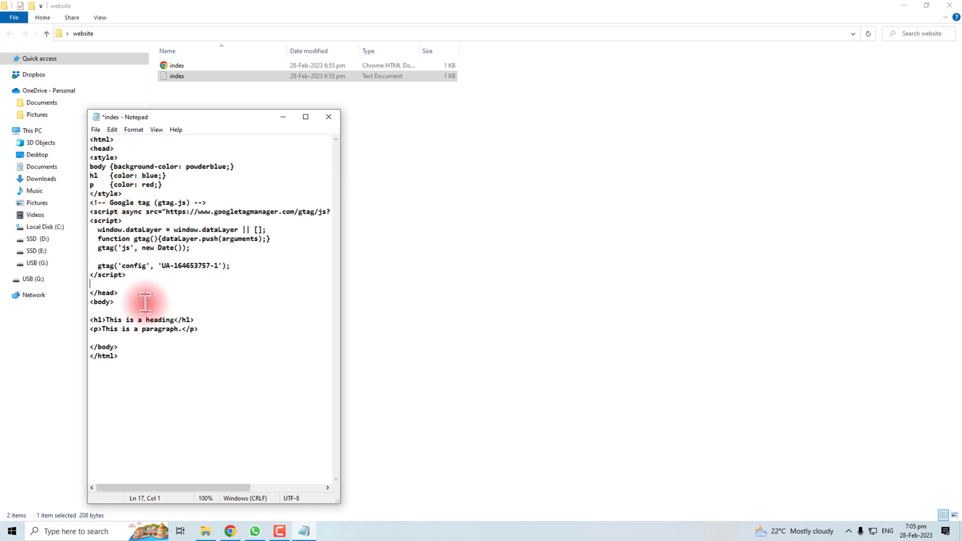
click(328, 117)
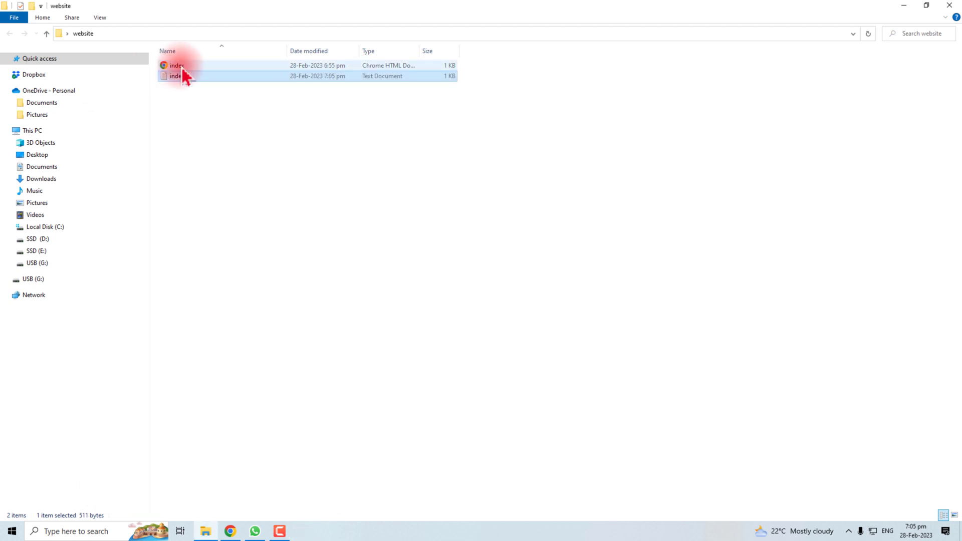
mouse_move(178, 66)
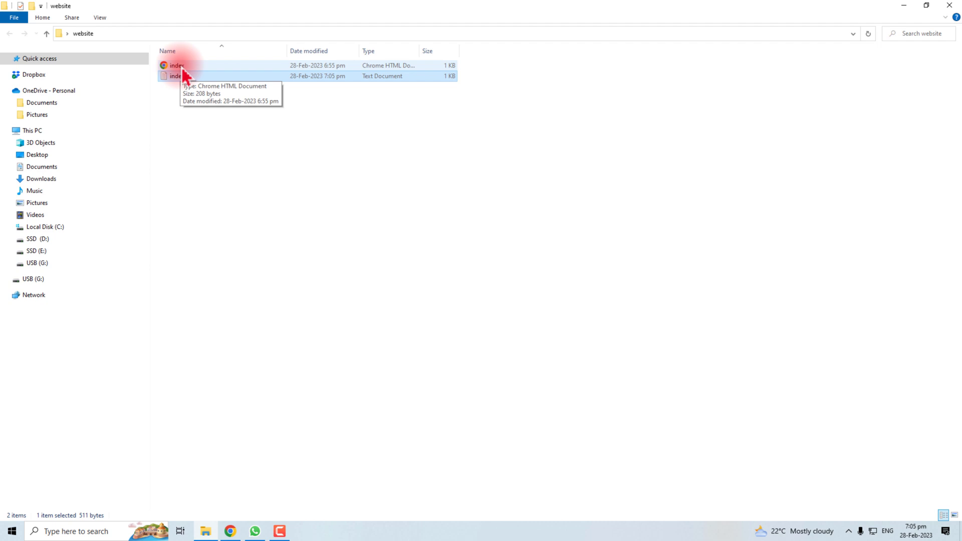
mouse_move(229, 531)
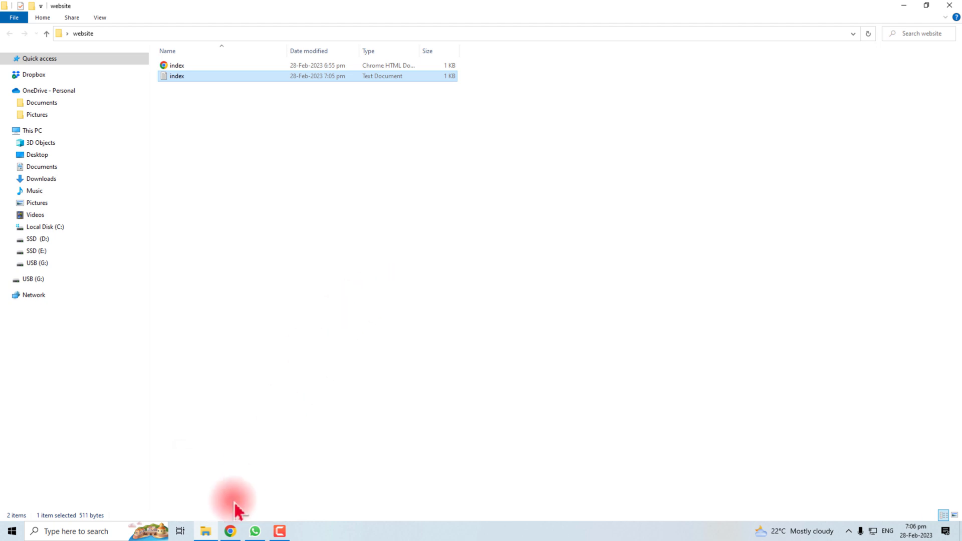
mouse_move(229, 531)
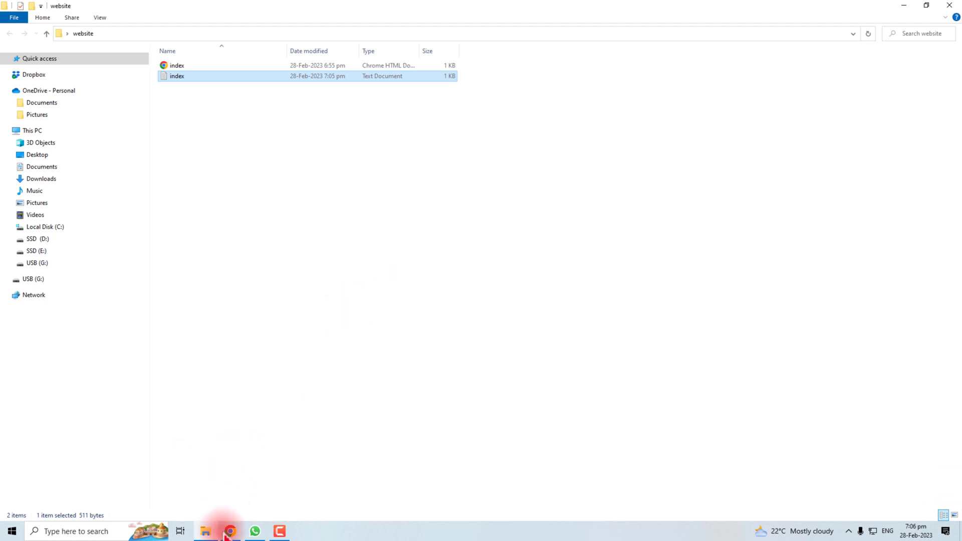
Step: Switch back to Chrome from the taskbar
click(229, 531)
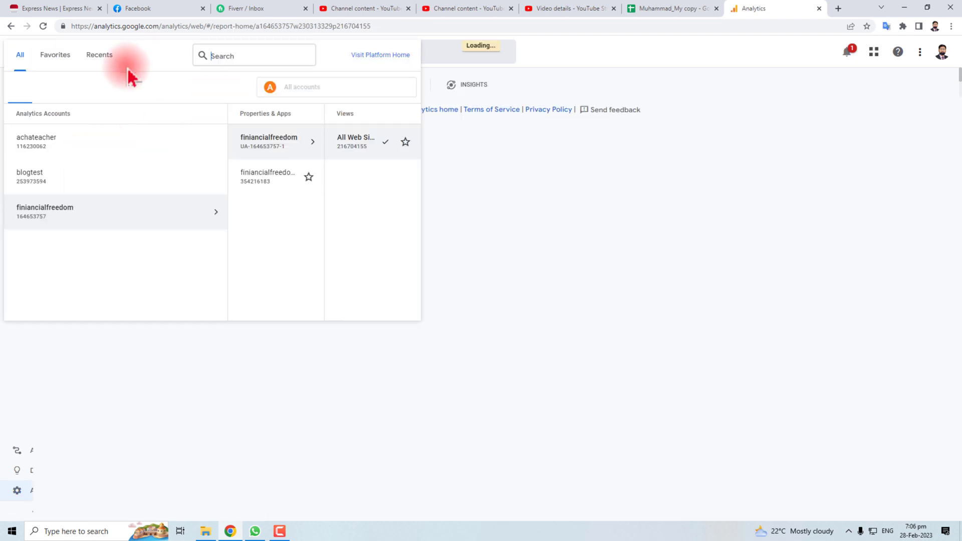
Step: Open the achateacher account's All Web Site Data home report
click(36, 142)
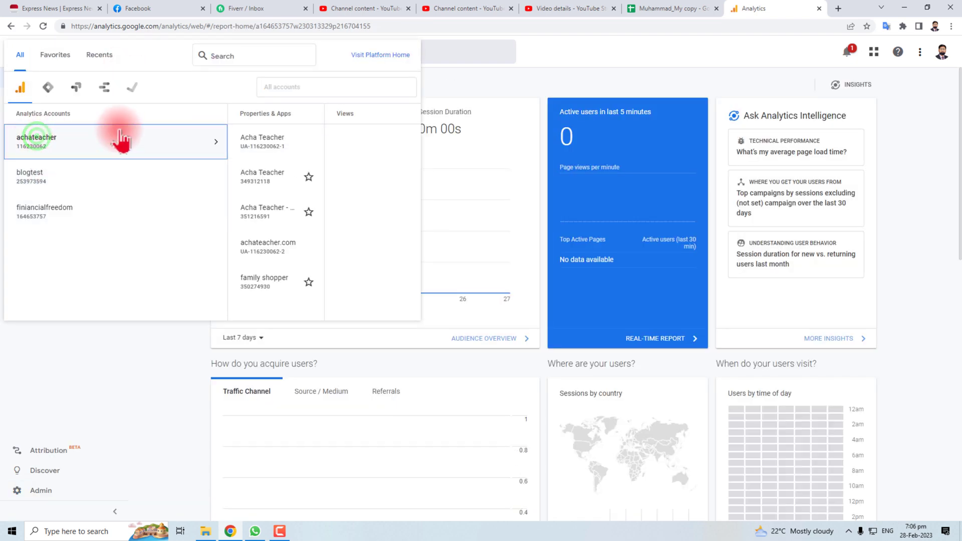
click(262, 141)
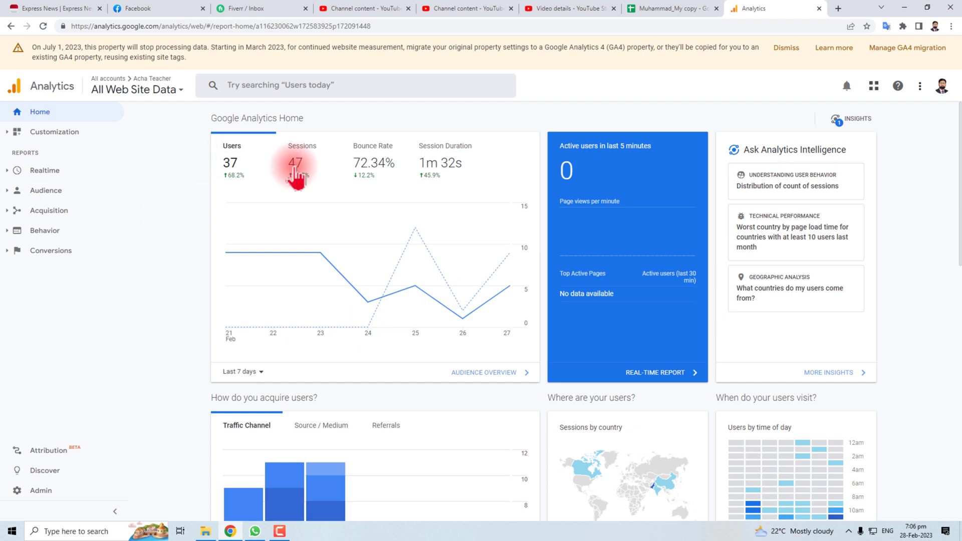
mouse_move(508, 182)
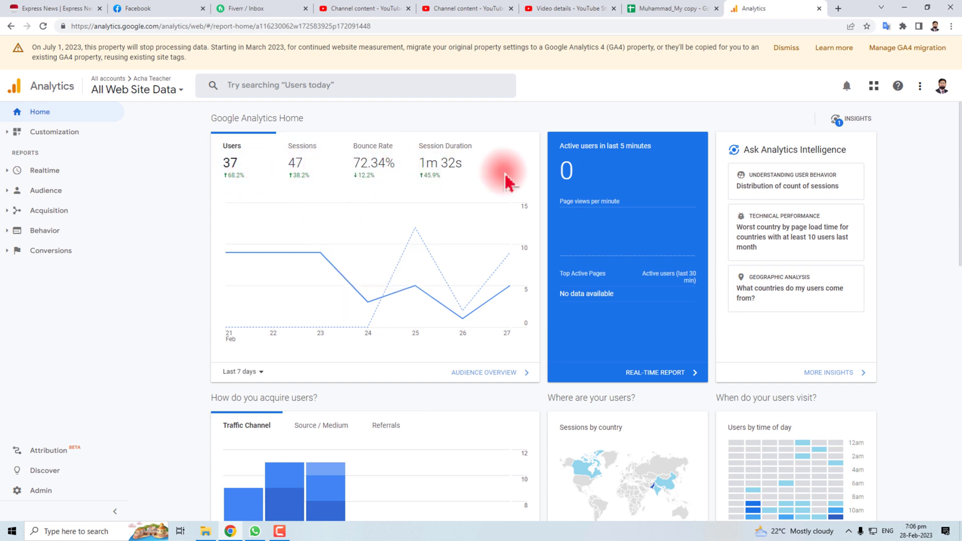